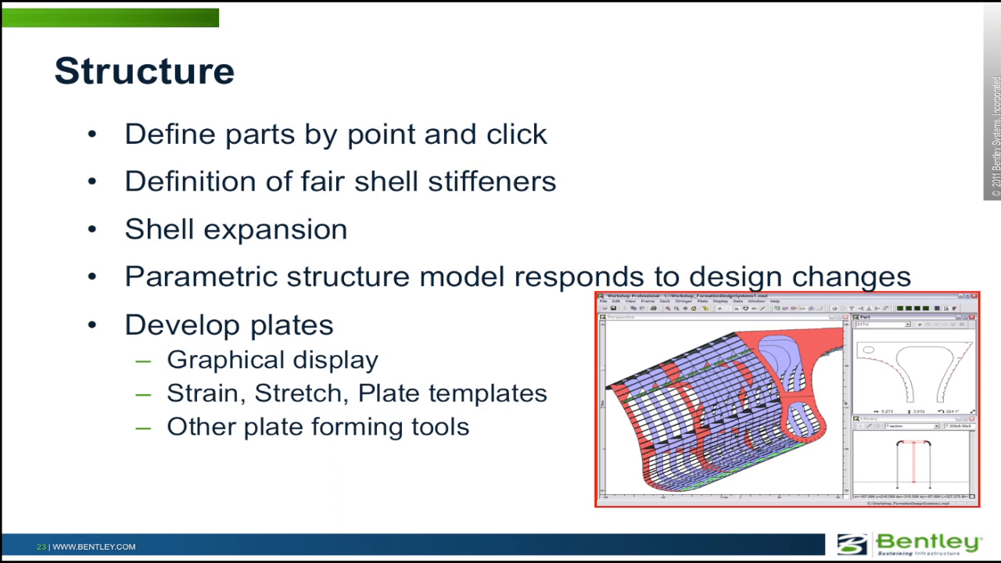
- Switch to the Profile view to see the hull stringers from the side
key(right)
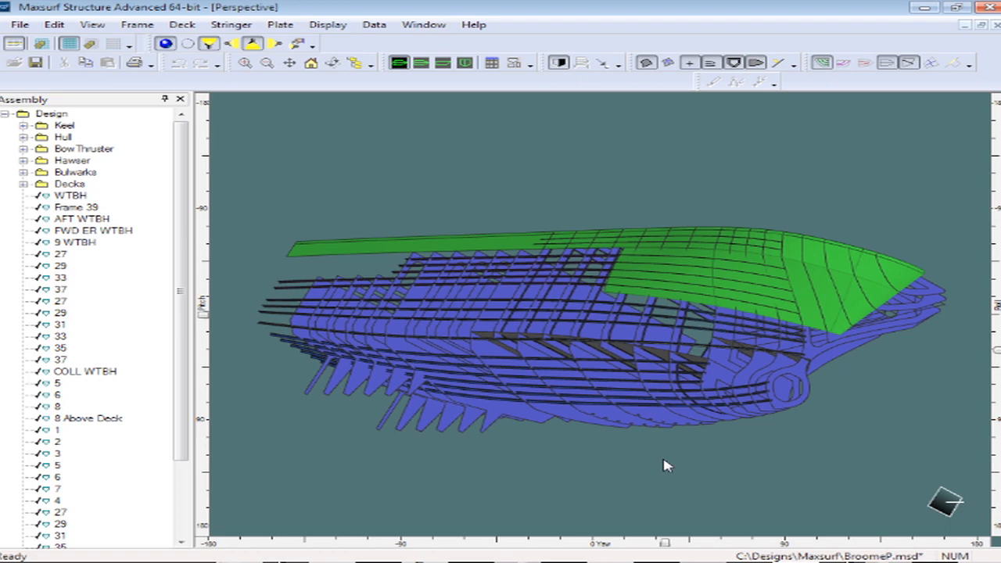
mouse_move(723, 403)
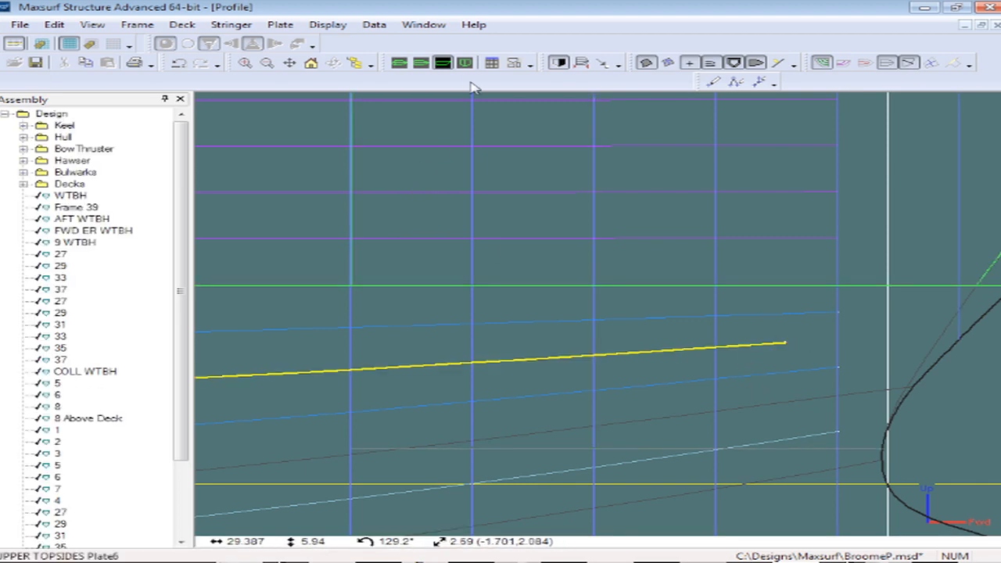
- Switch to the Body Plan view of the hull
click(464, 62)
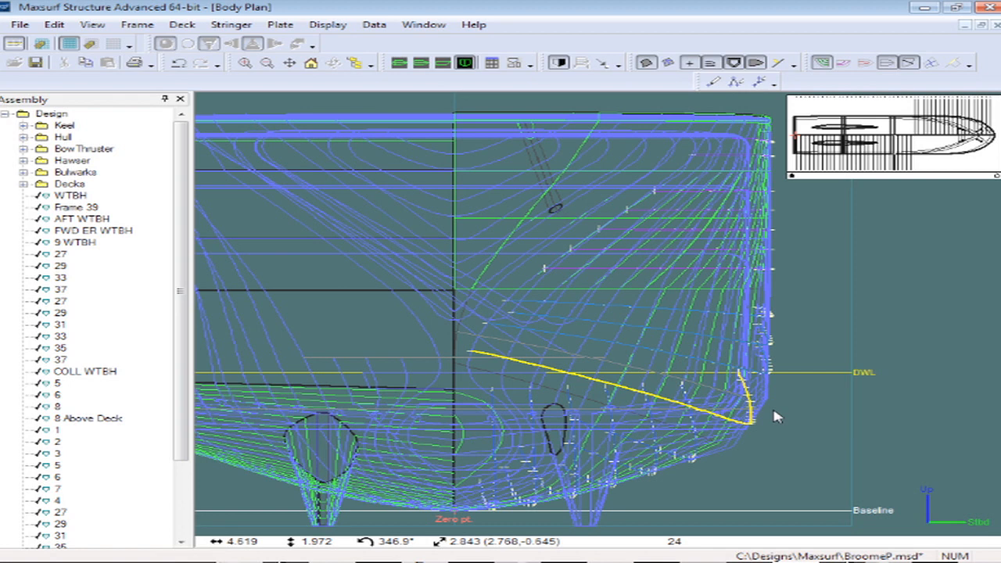
mouse_move(420, 87)
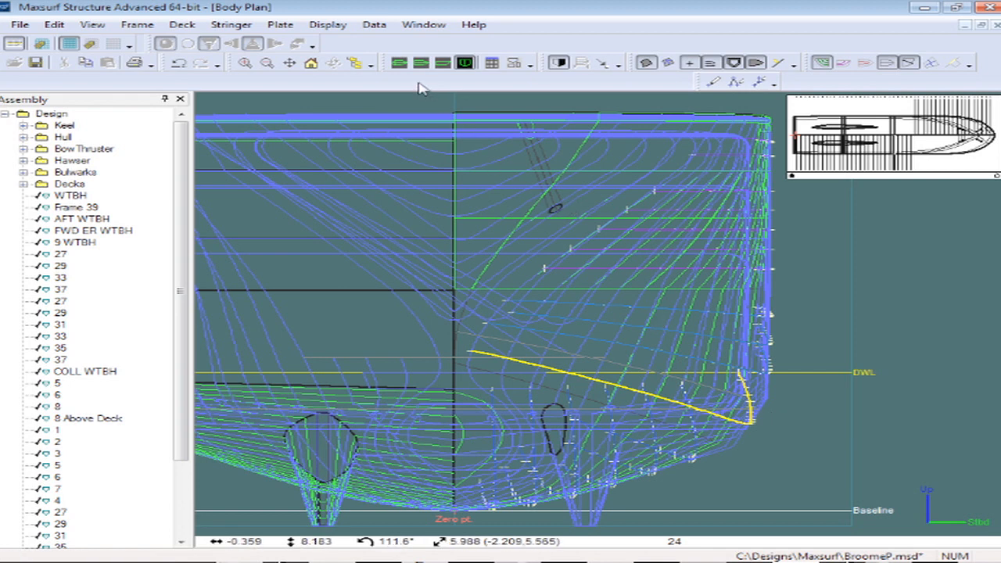
mouse_move(484, 92)
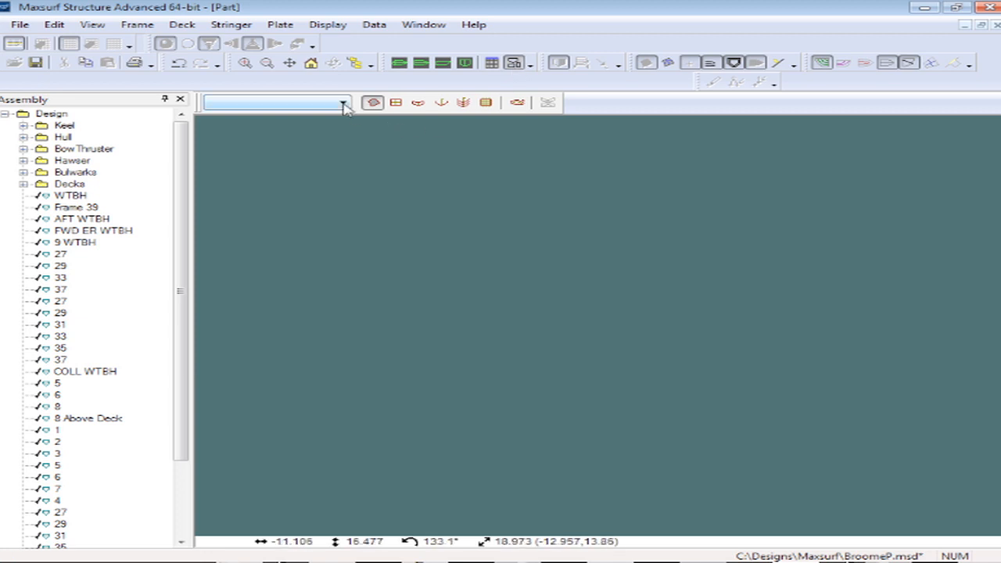
- Choose Plate6 from the part list and zoom in on its developed shape
click(342, 103)
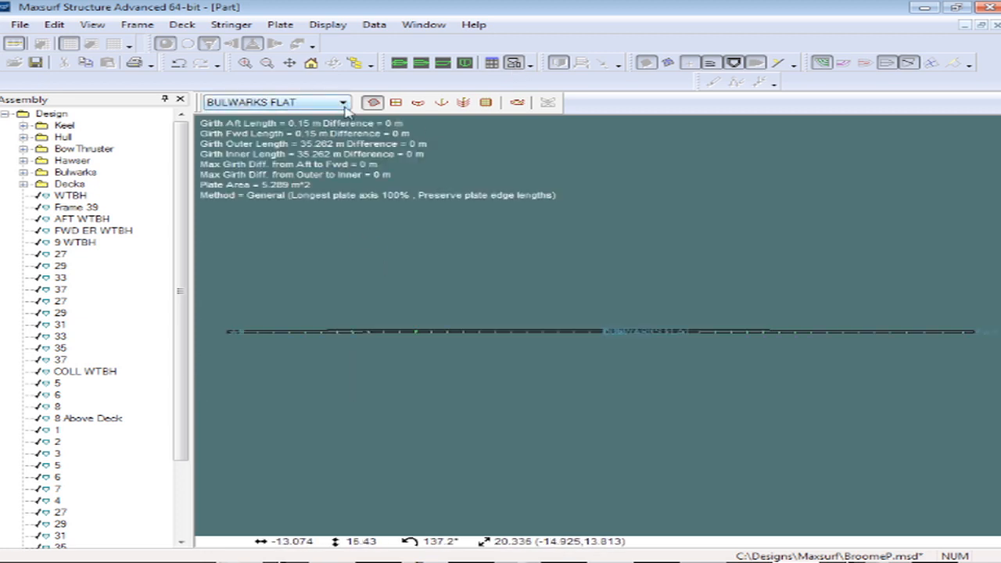
click(342, 103)
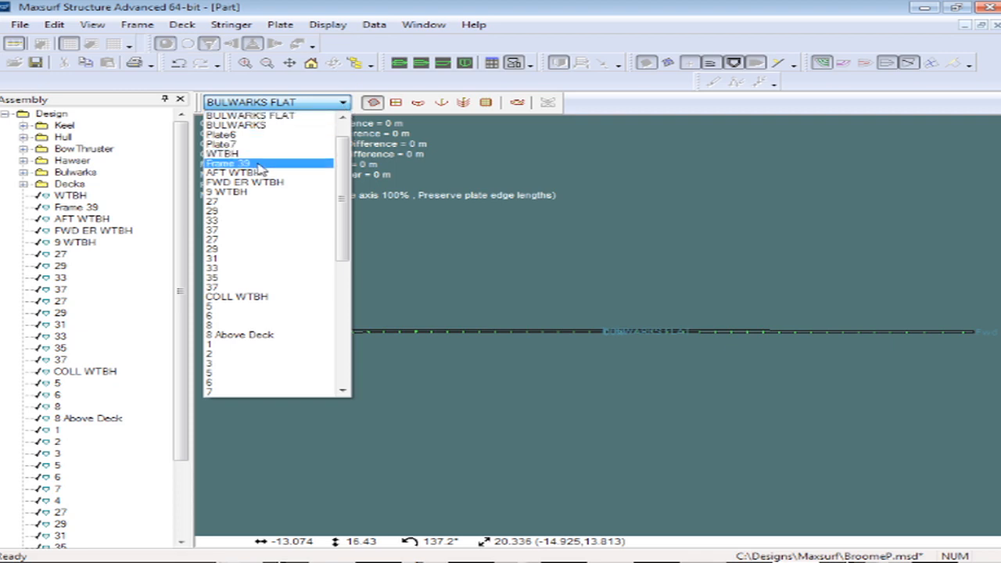
click(221, 134)
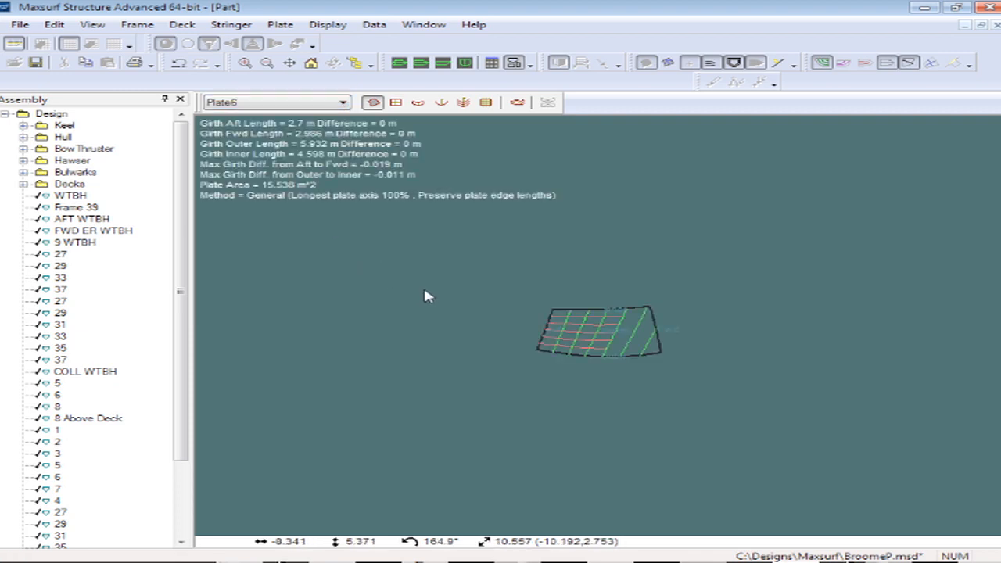
click(276, 102)
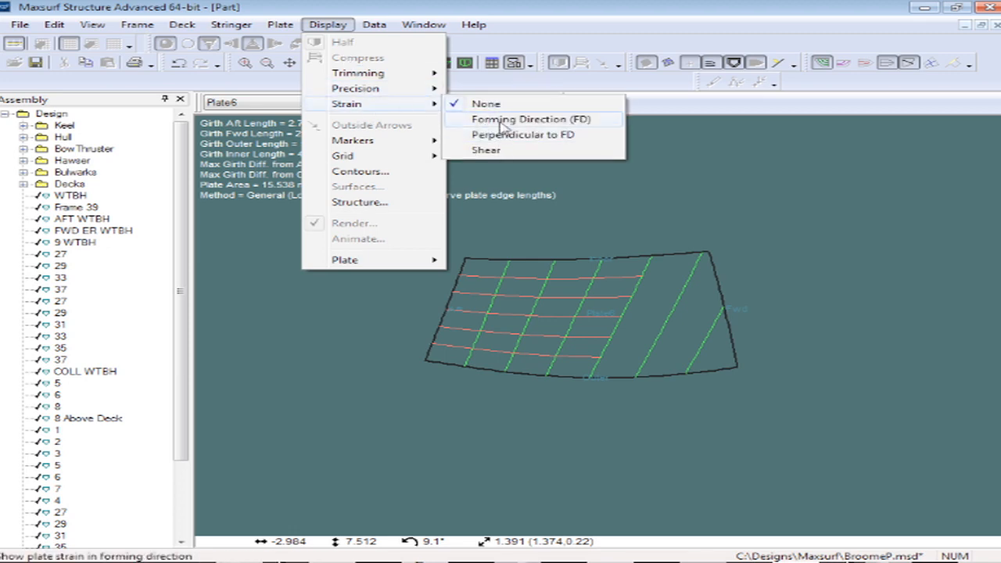
- Show forming-direction strain and recalculate the selected plate with Calc Selected Plates
click(533, 119)
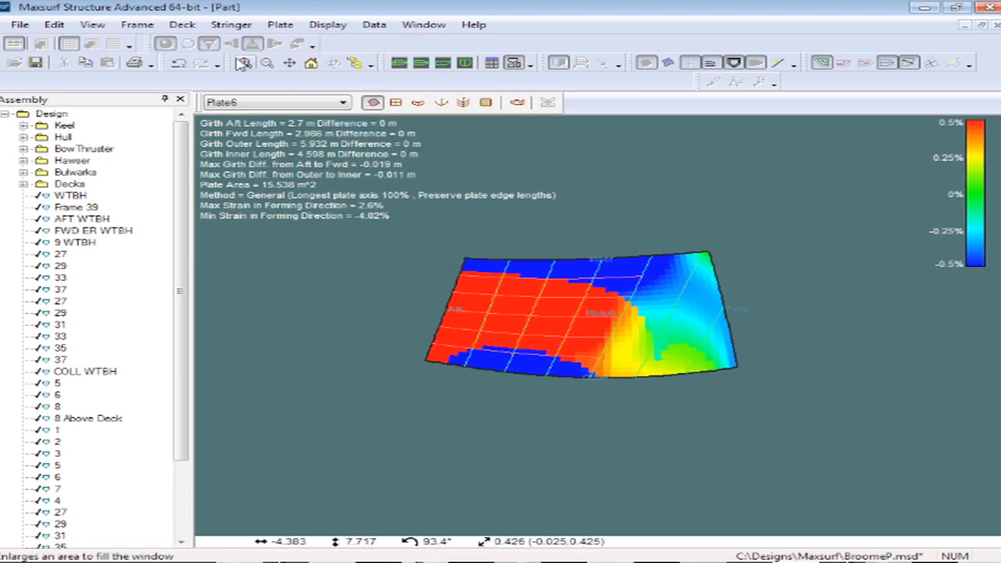
click(280, 24)
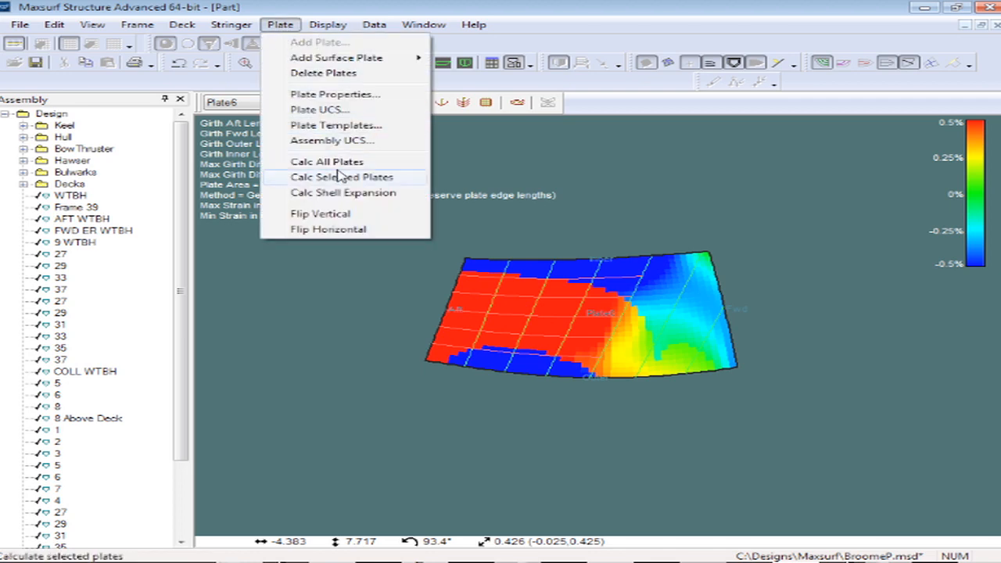
click(342, 177)
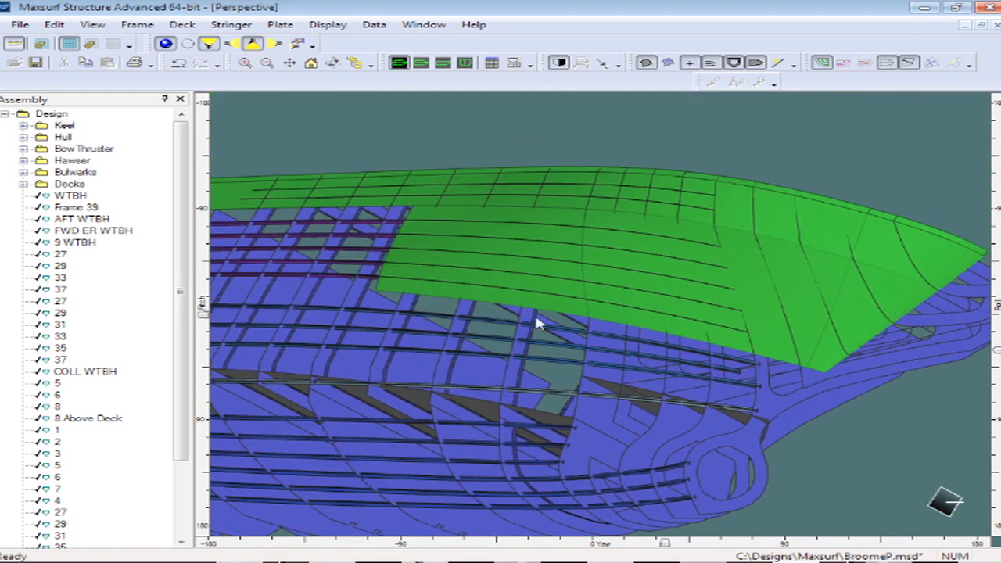
mouse_move(521, 368)
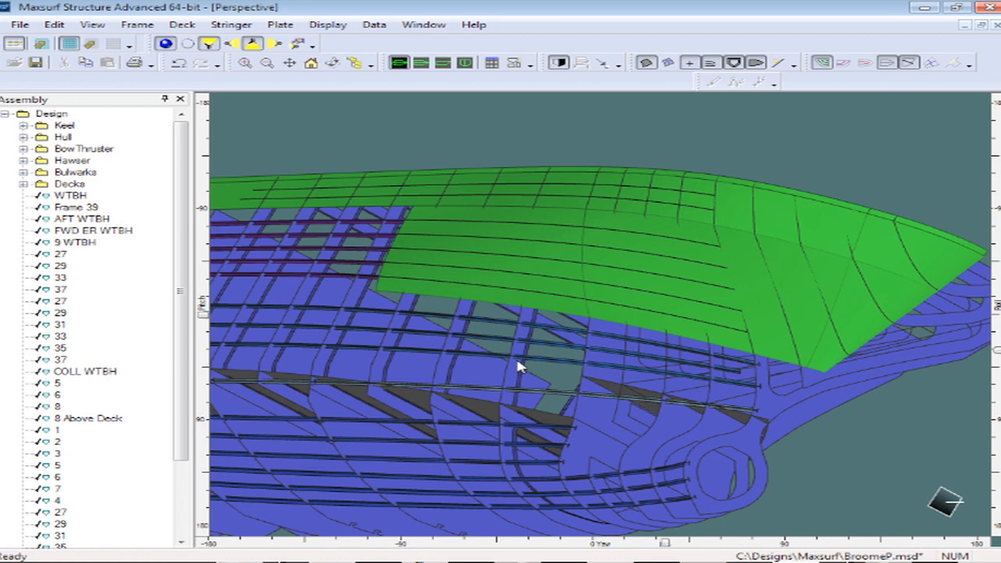
mouse_move(479, 202)
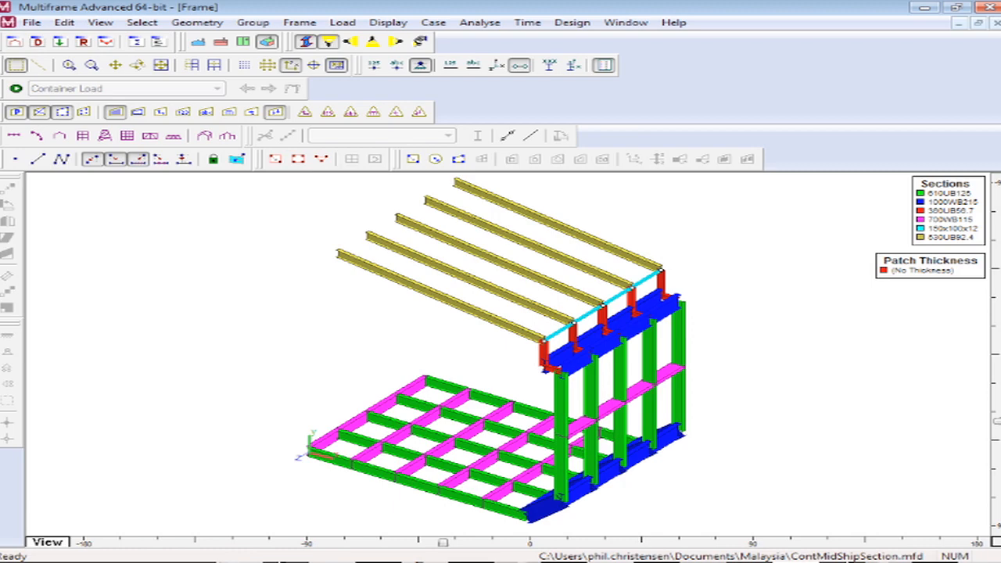
mouse_move(449, 545)
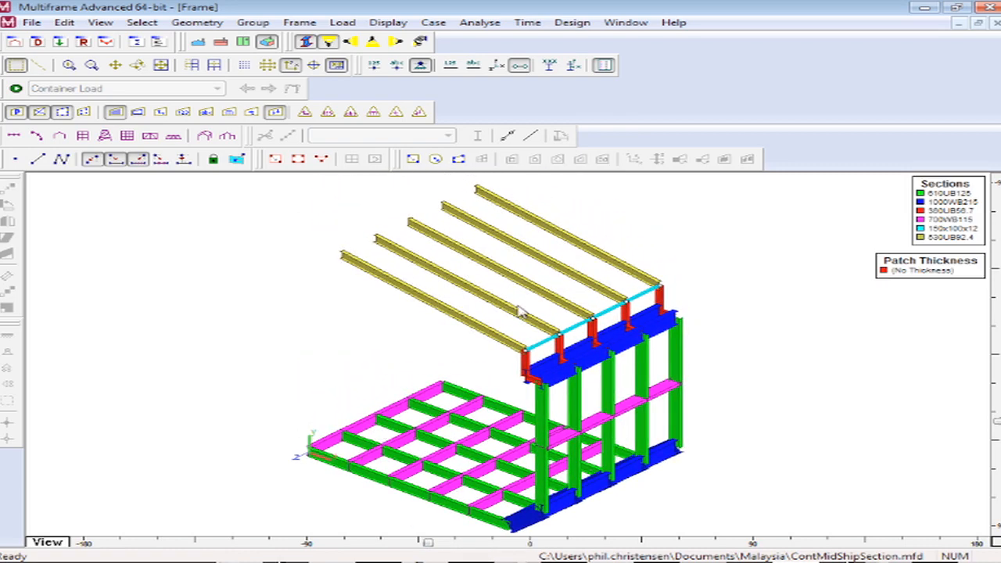
mouse_move(145, 158)
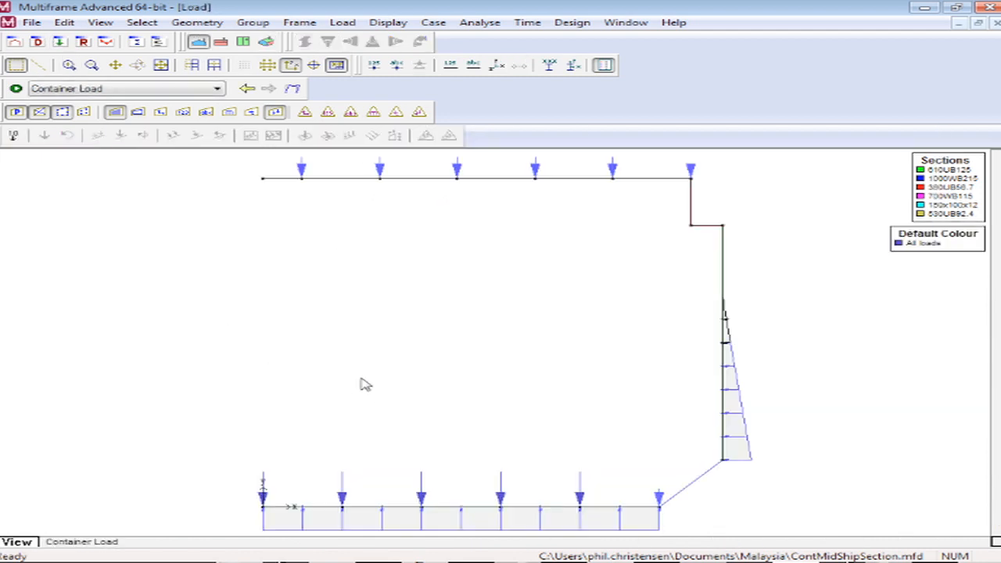
mouse_move(610, 534)
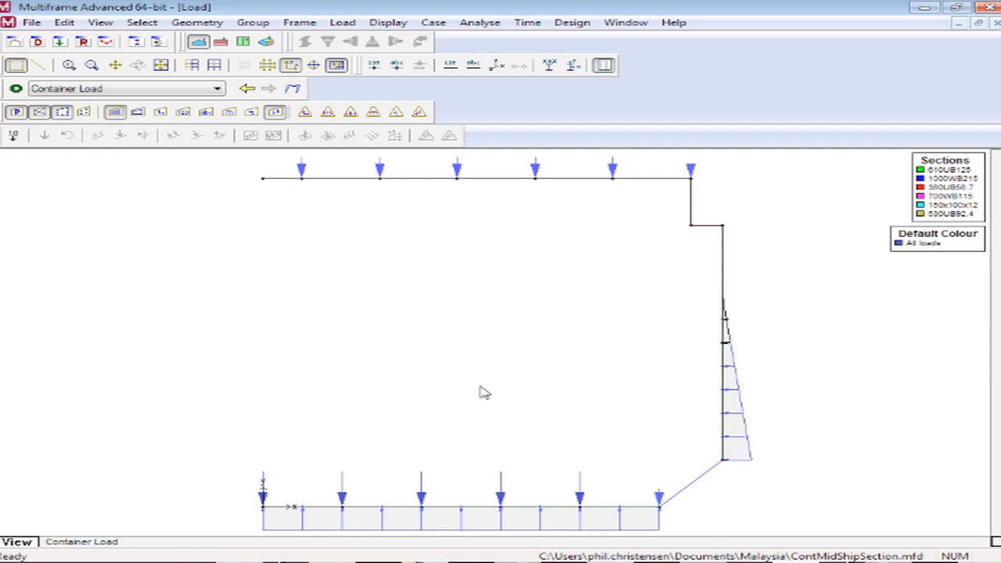
mouse_move(260, 270)
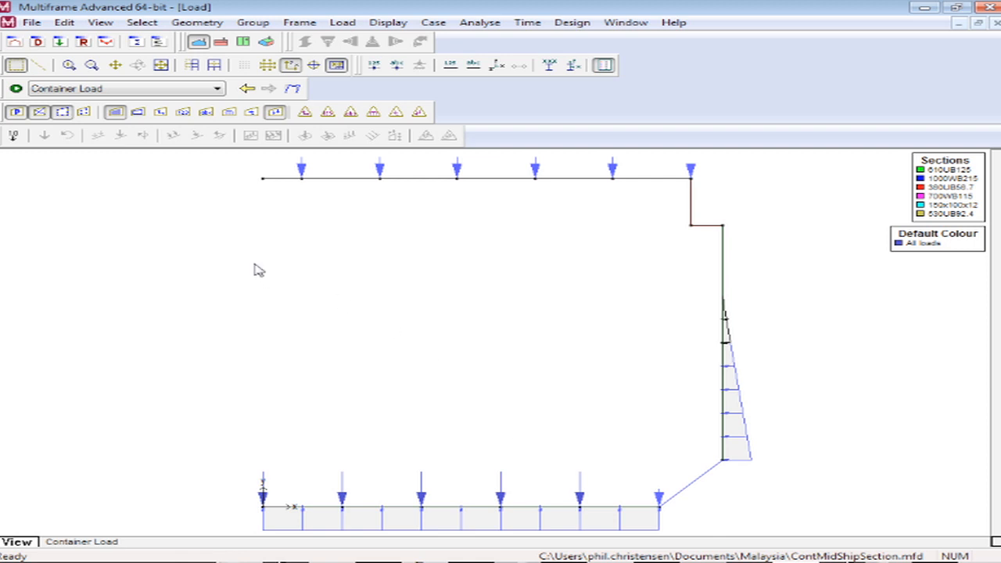
- Run a linear analysis despite the unrestrained warning, then plot shear force and deflection
click(479, 22)
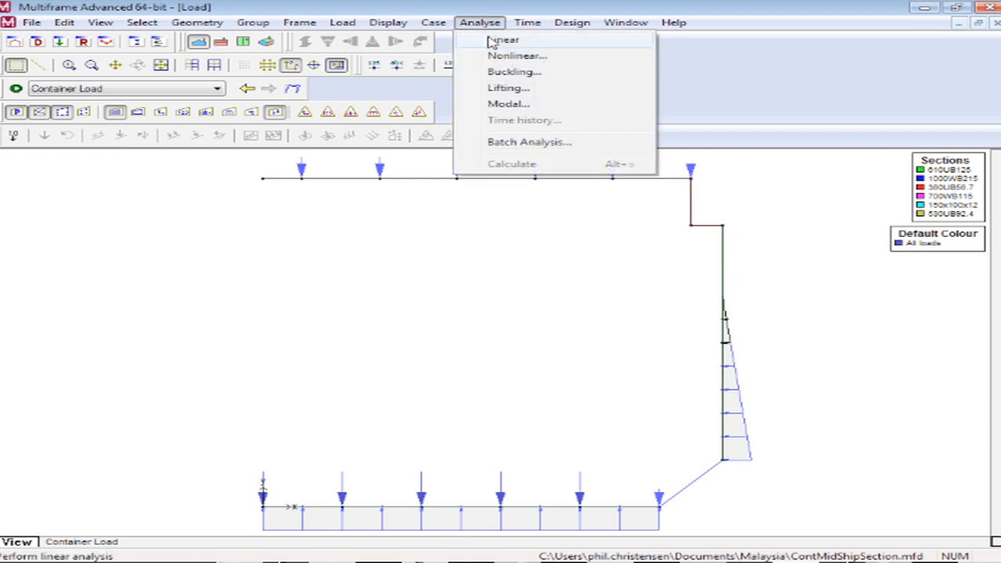
click(503, 39)
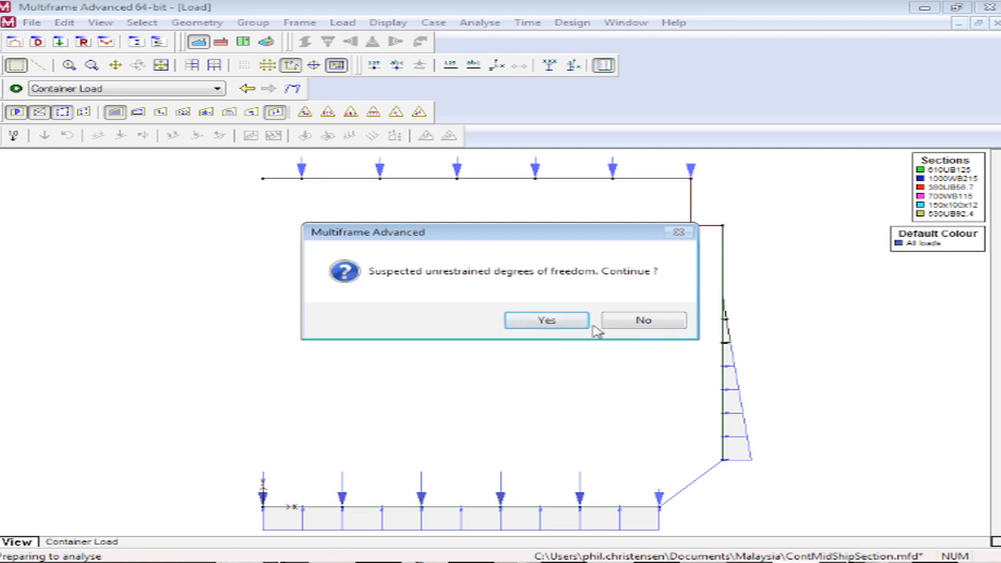
click(546, 320)
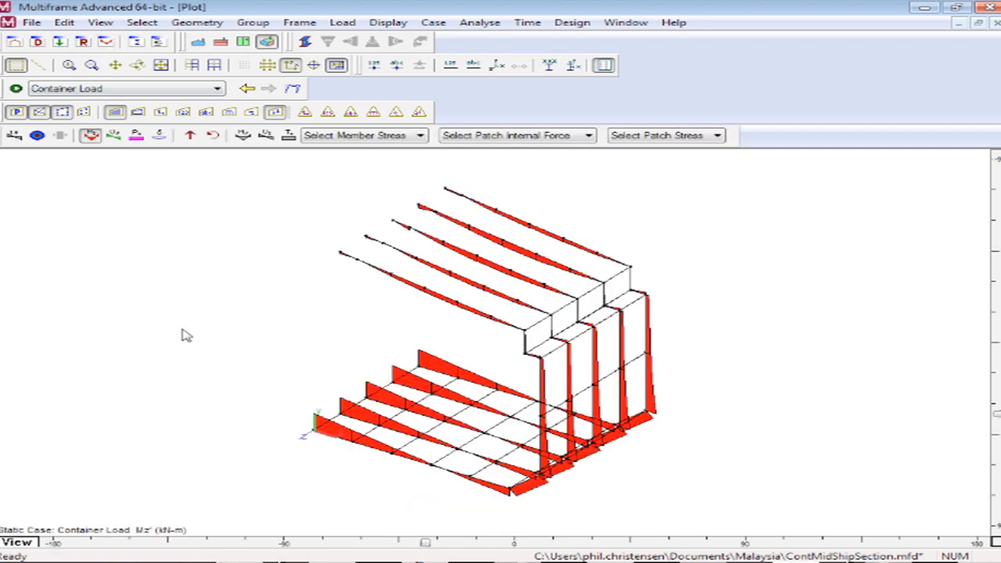
mouse_move(133, 266)
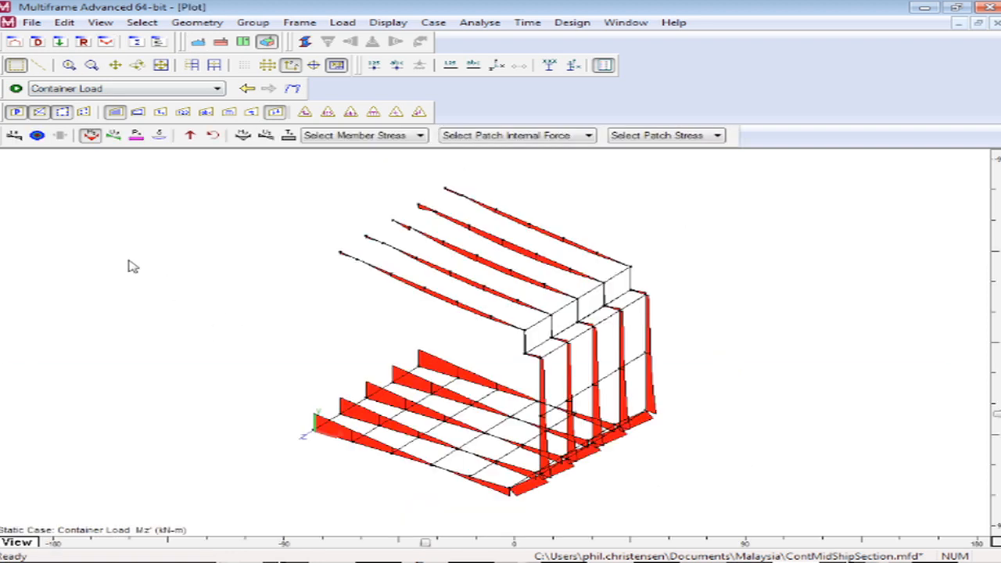
click(114, 134)
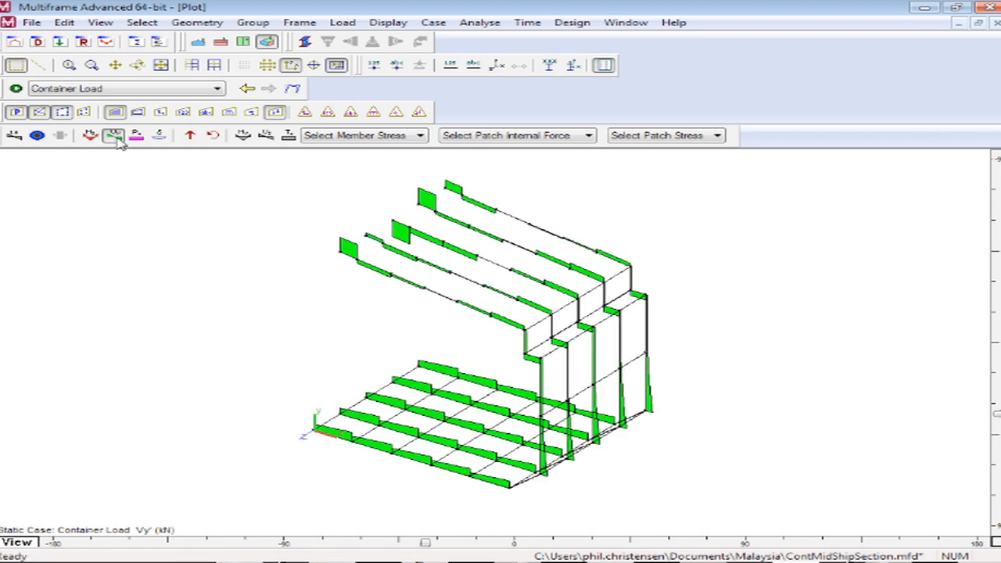
click(137, 136)
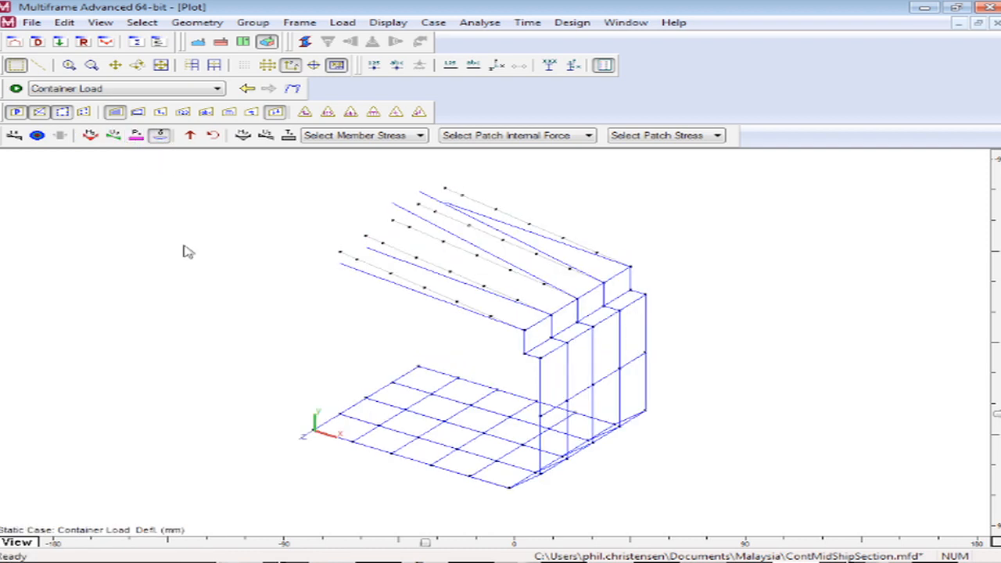
mouse_move(319, 286)
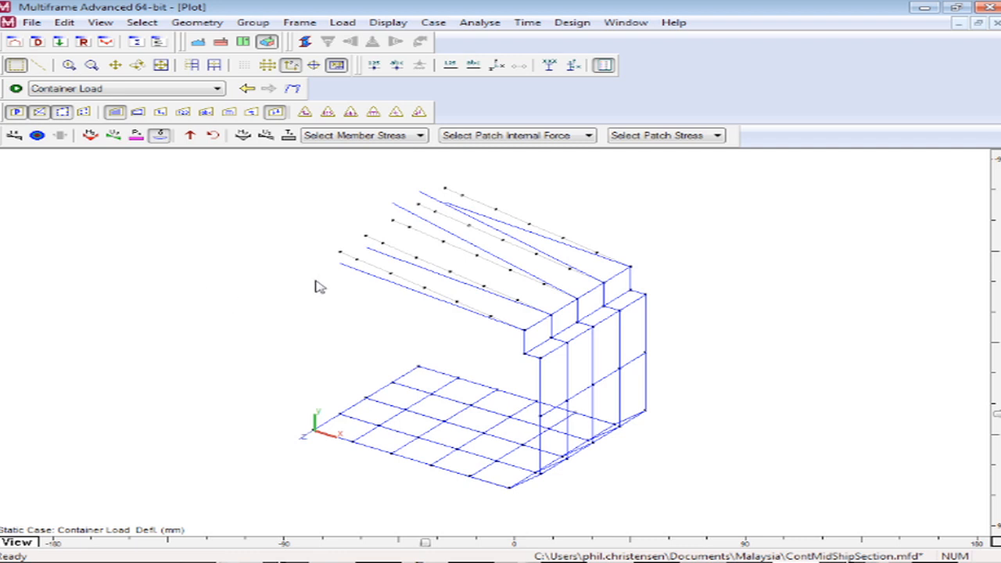
mouse_move(444, 205)
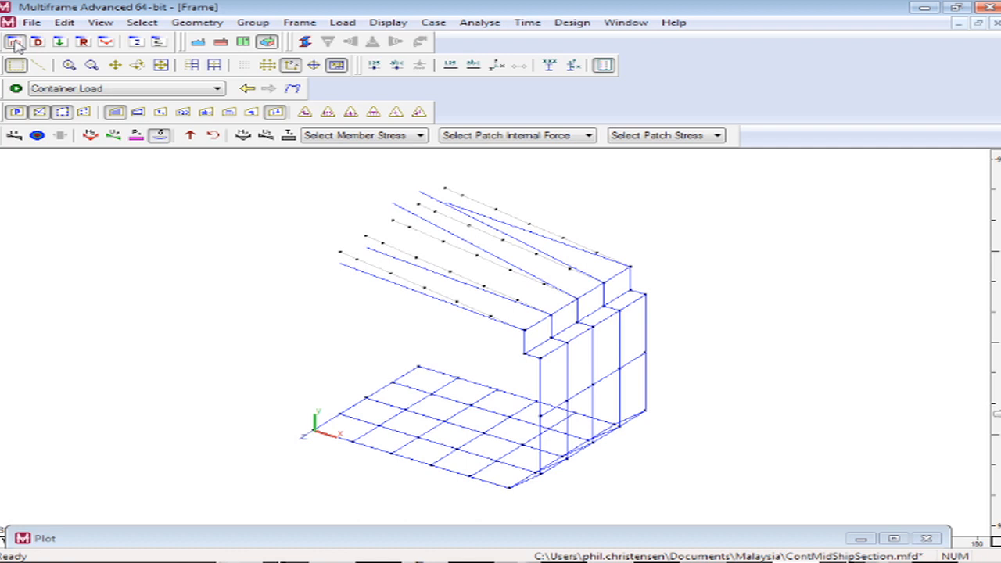
- Inspect member sections and restraints in the 2D elevation, then return to the plot
click(198, 42)
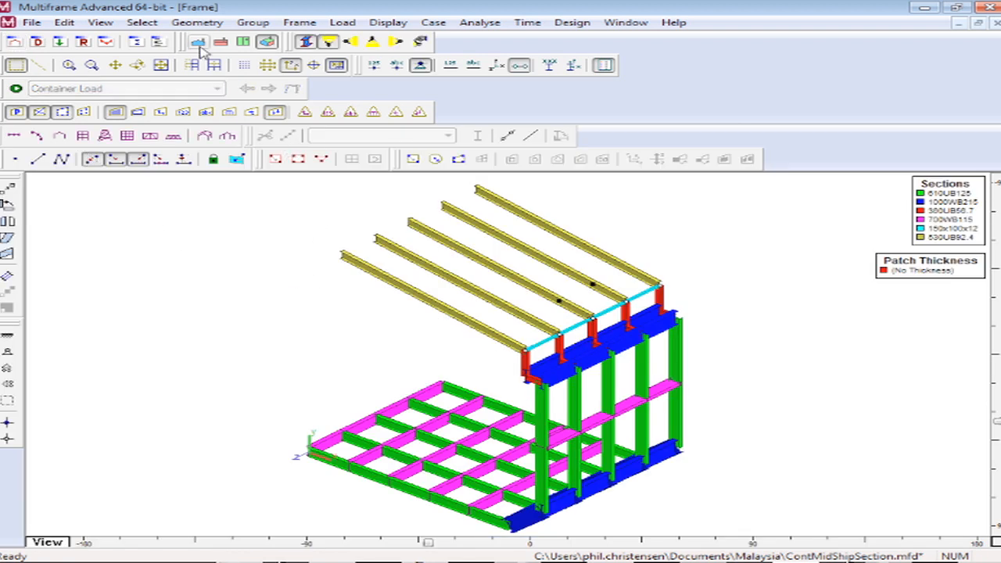
click(198, 42)
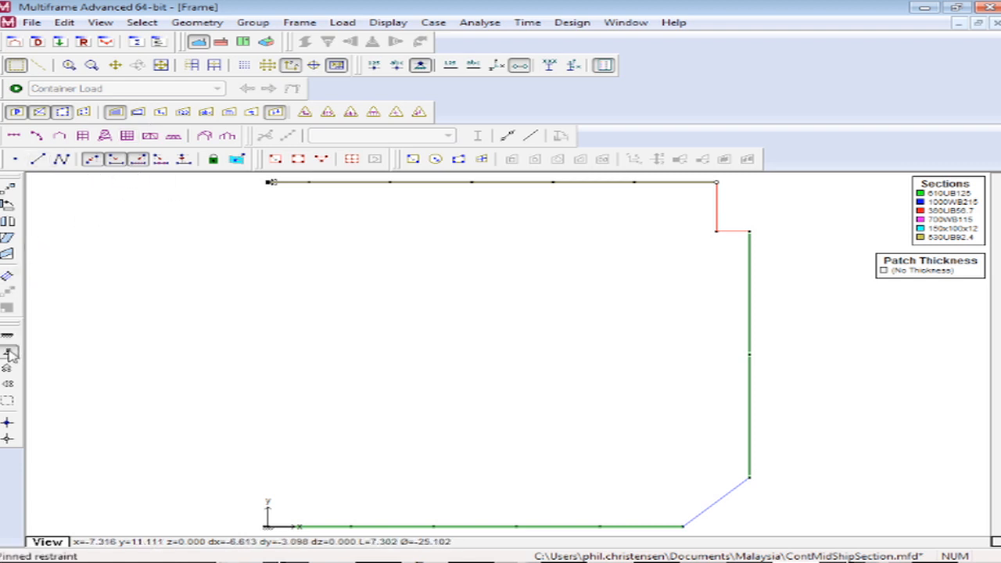
click(479, 21)
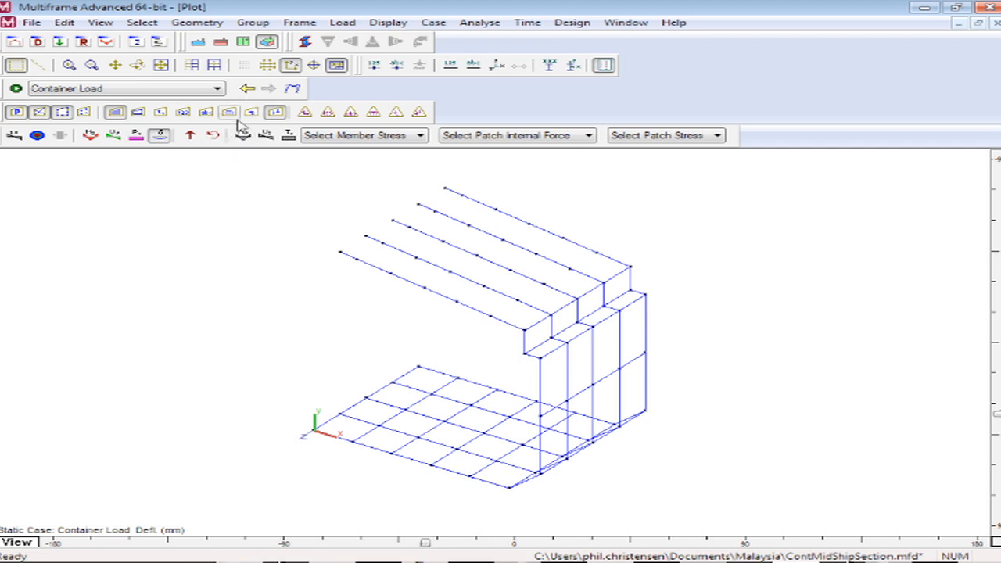
- Reselect Container Load, toggle Mz', Vy' and deflection diagrams, and render deflection contours
click(270, 88)
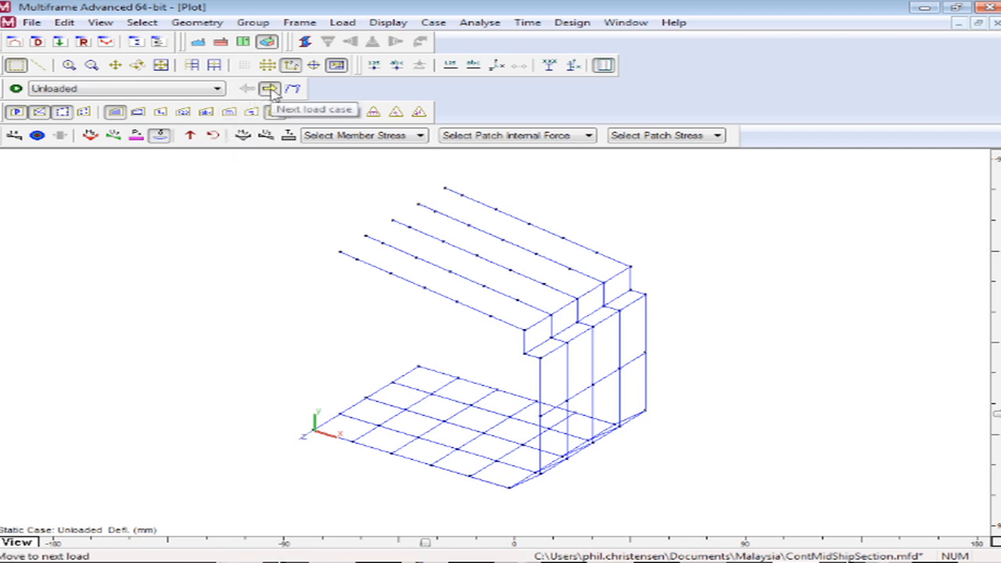
click(269, 87)
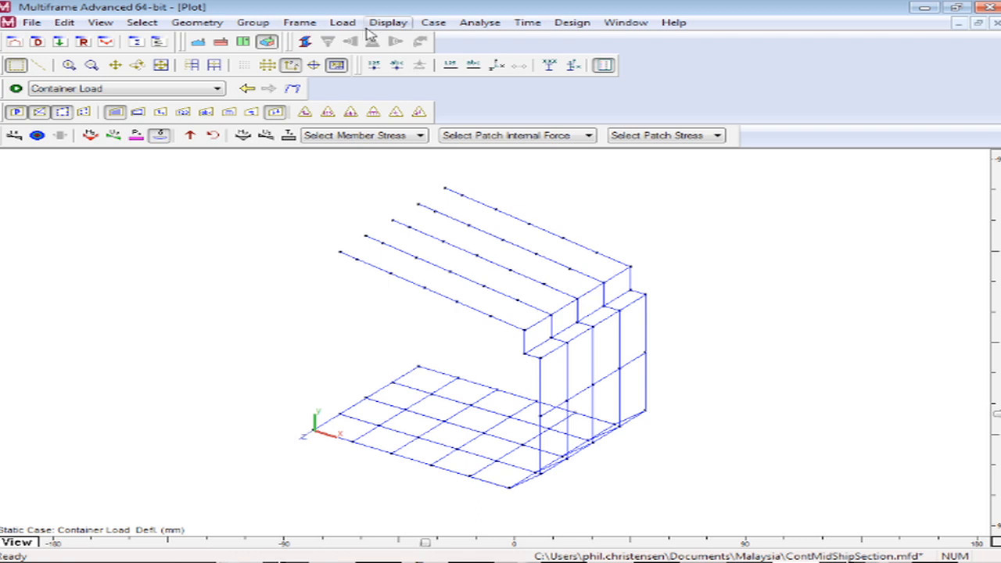
click(90, 135)
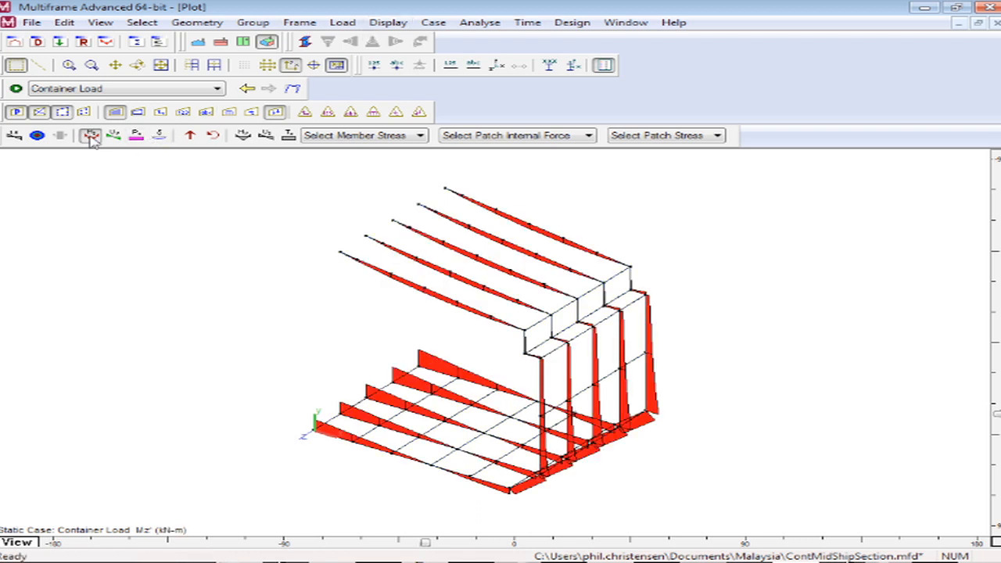
click(113, 135)
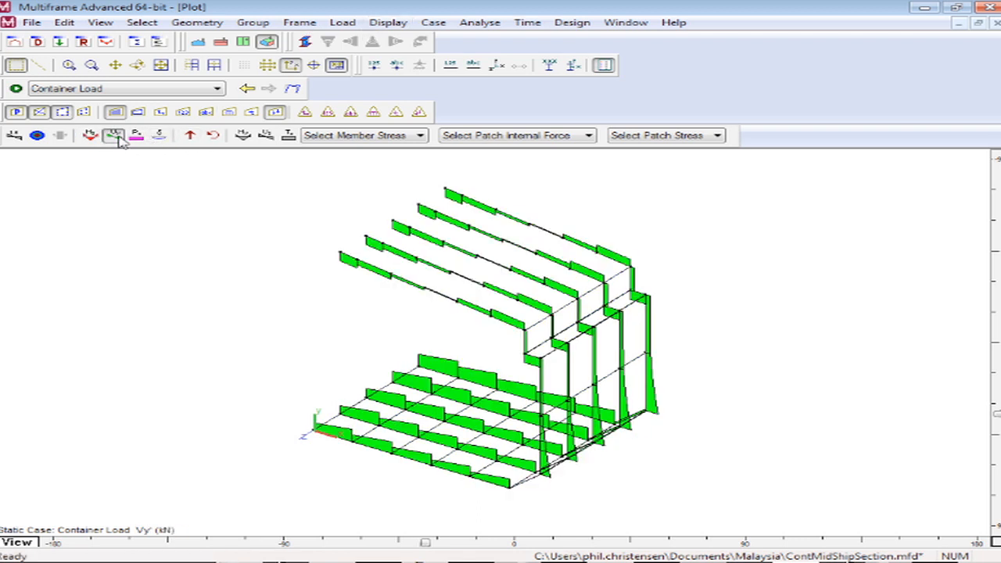
click(113, 135)
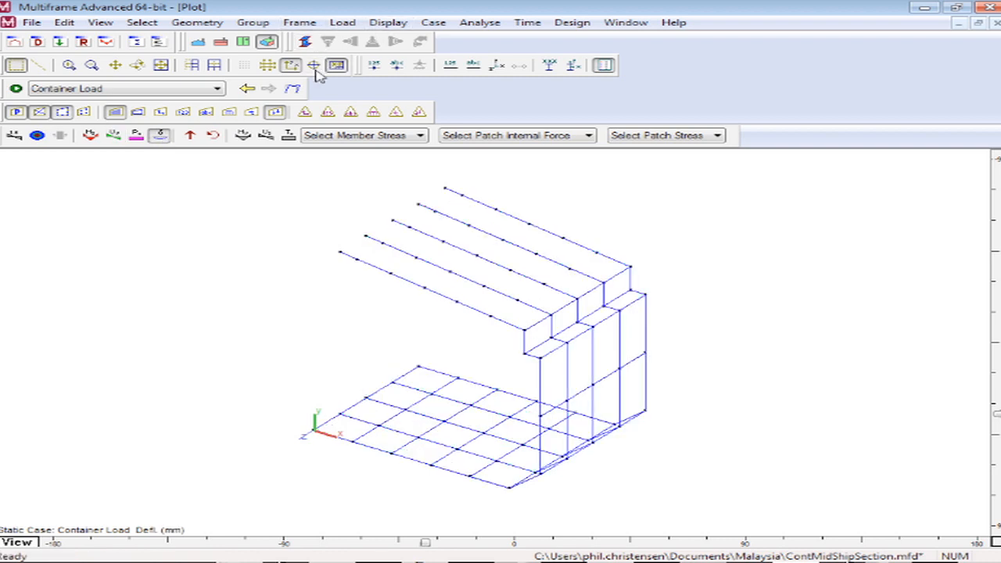
click(305, 41)
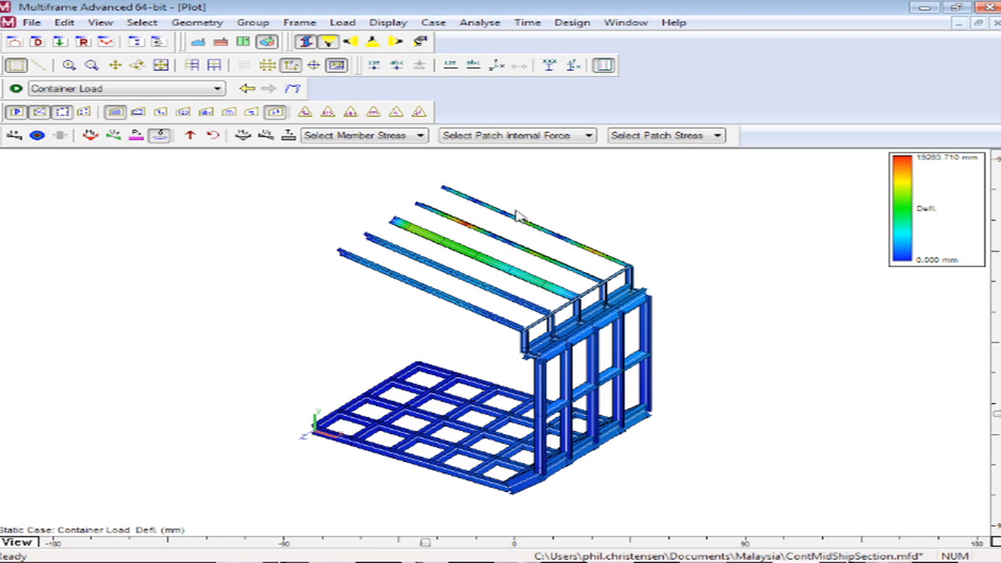
mouse_move(272, 205)
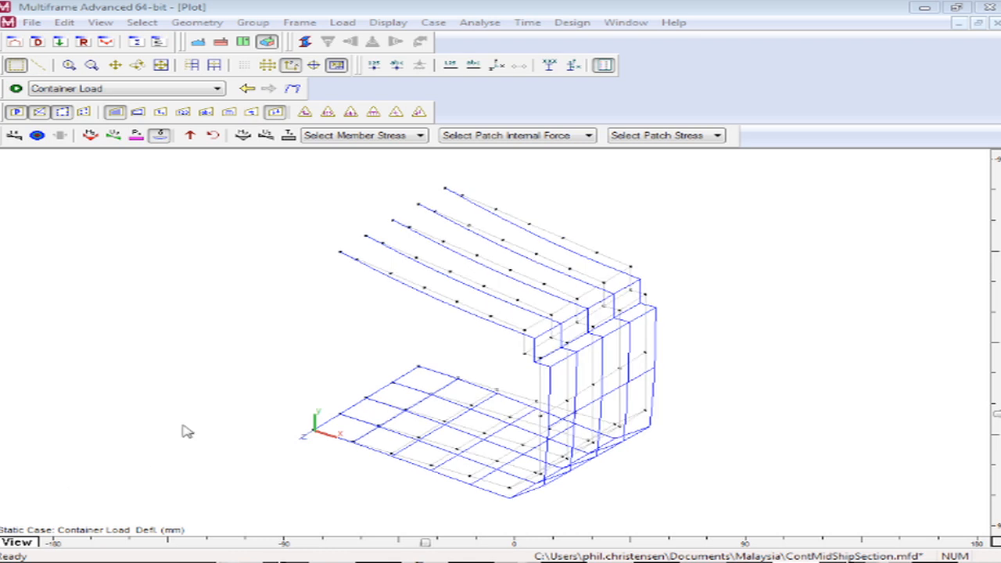
- Animate the deflection diagram using Display > Animate with Diagram selected
click(305, 41)
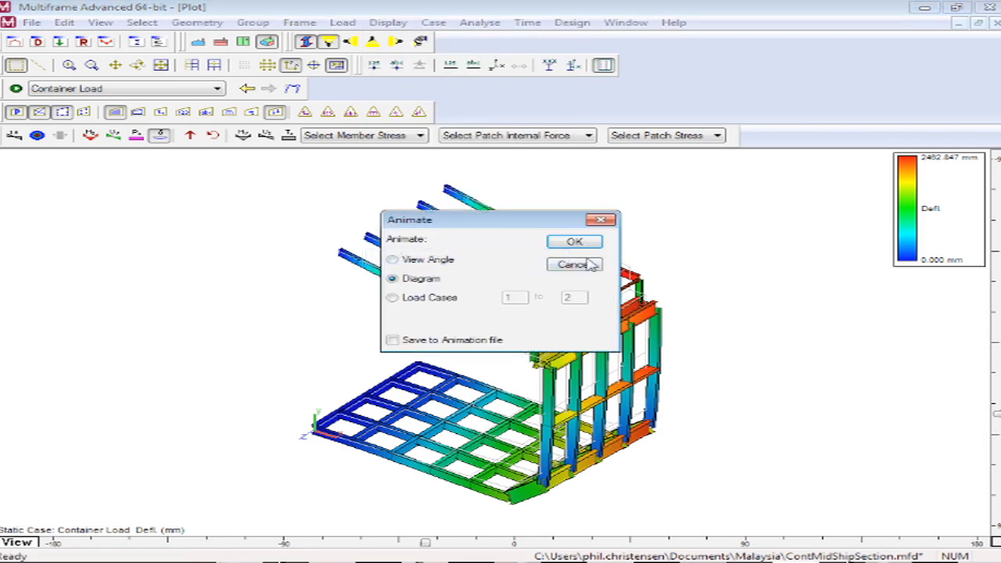
click(572, 264)
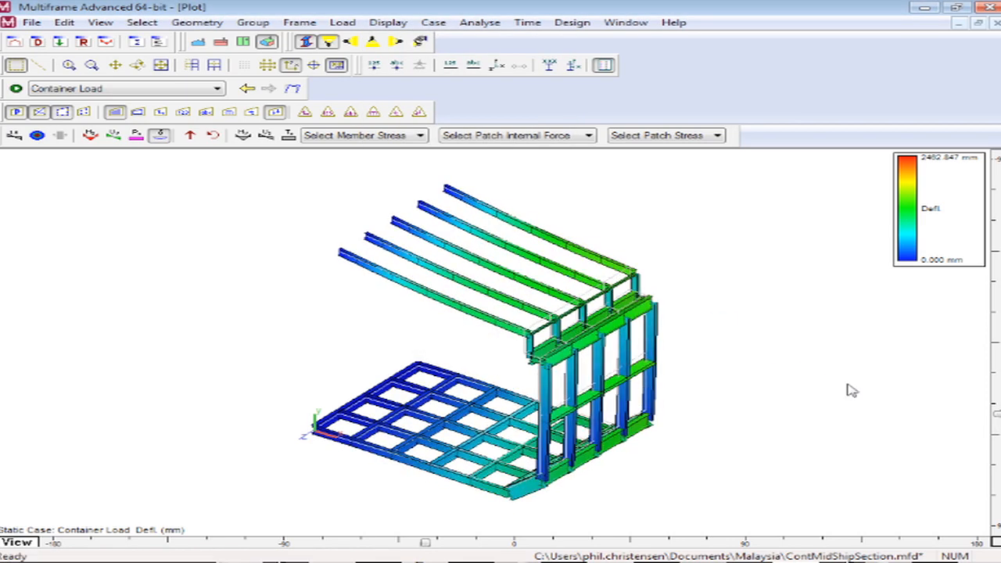